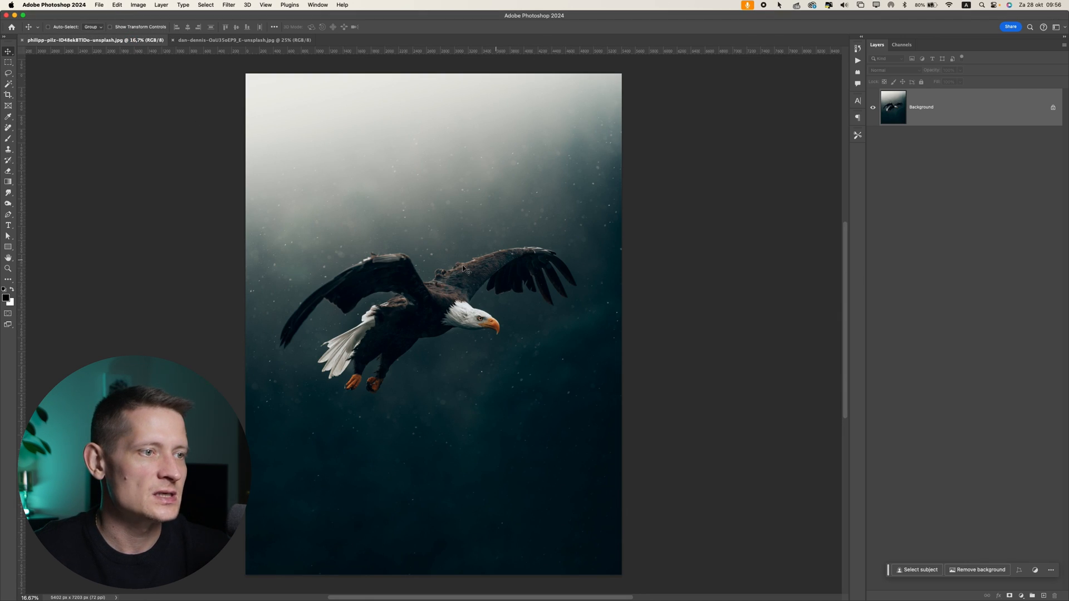
mouse_move(562, 267)
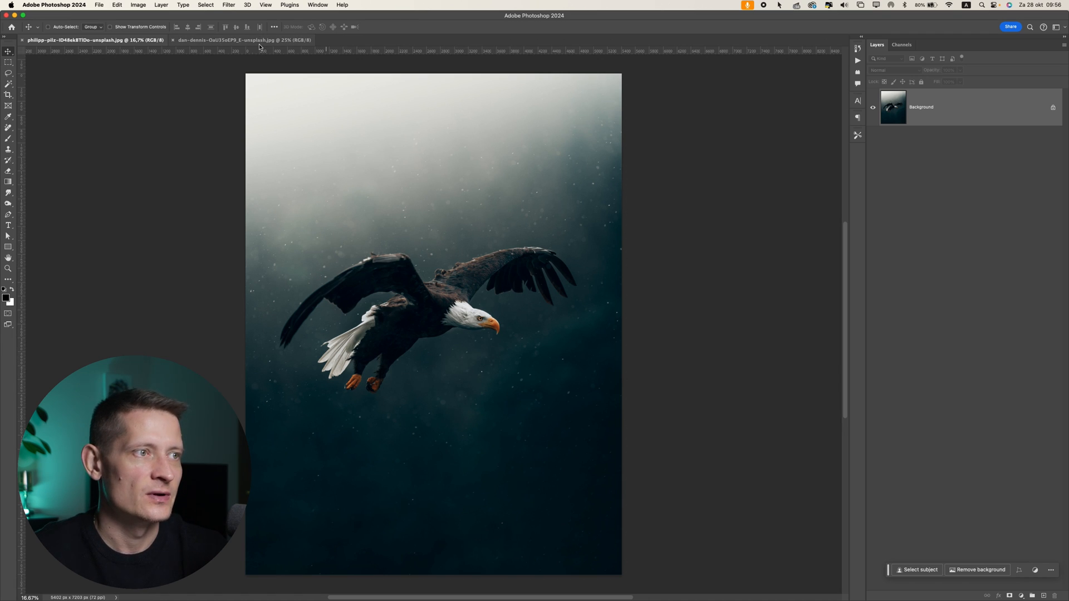
Flip between the eagle and meerkat document tabs, ending on the meerkat photo.
left_click(242, 39)
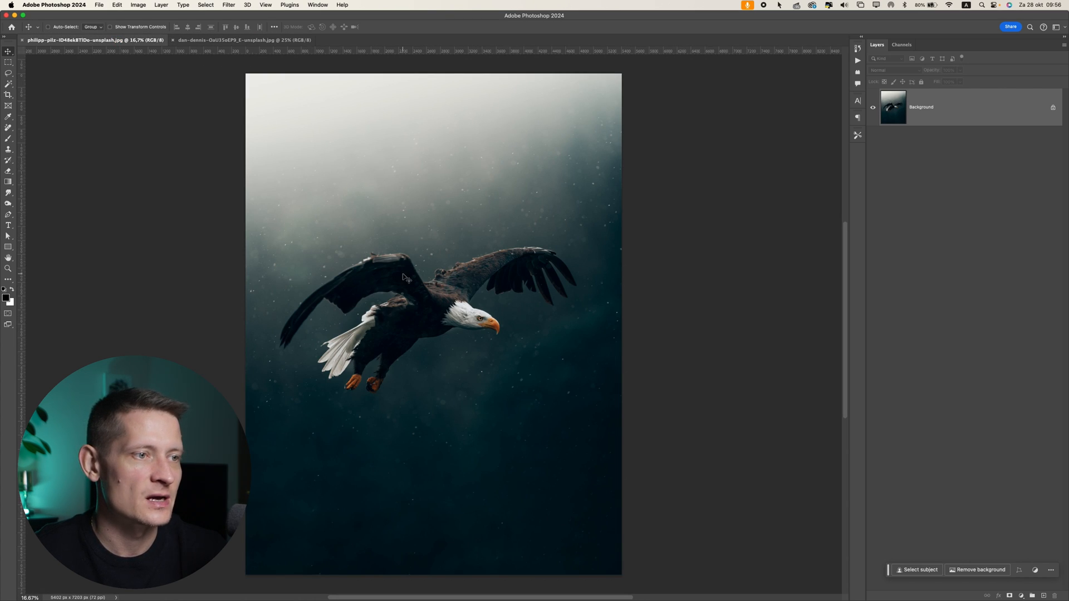
left_click(242, 40)
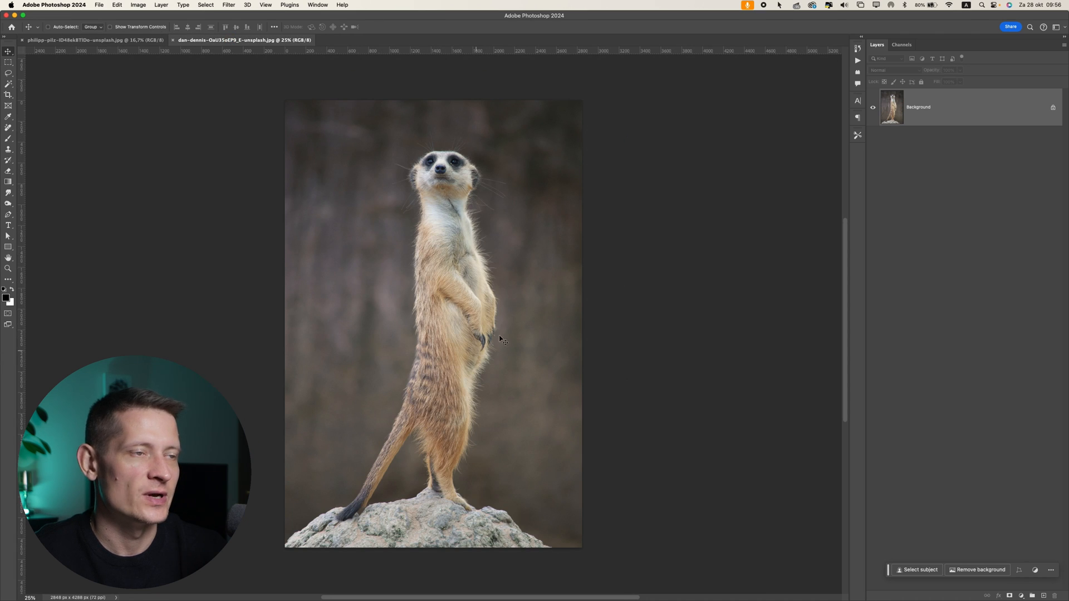
left_click(75, 40)
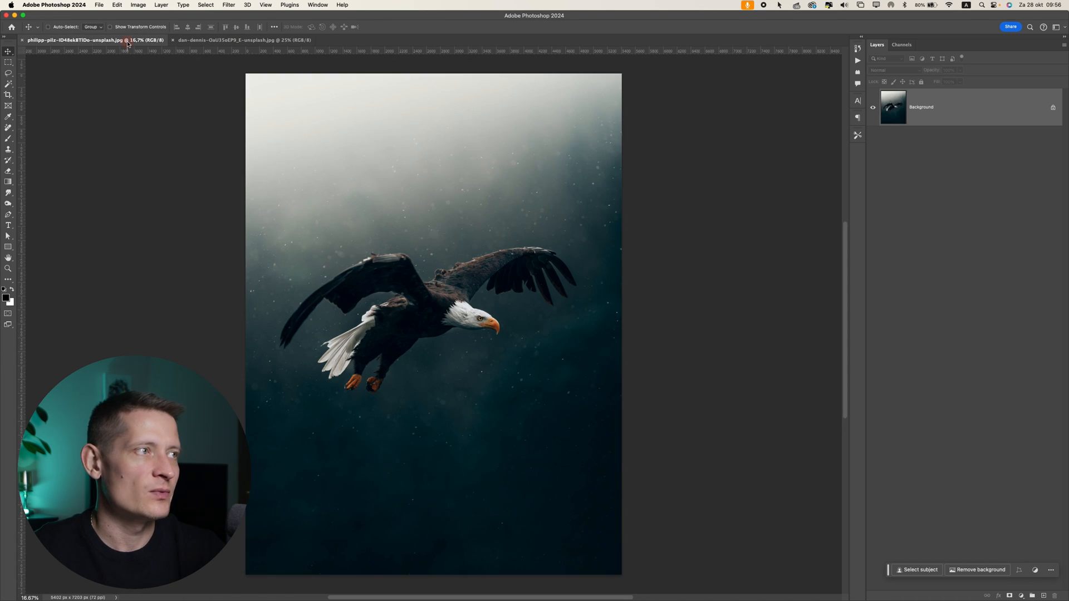
left_click(243, 40)
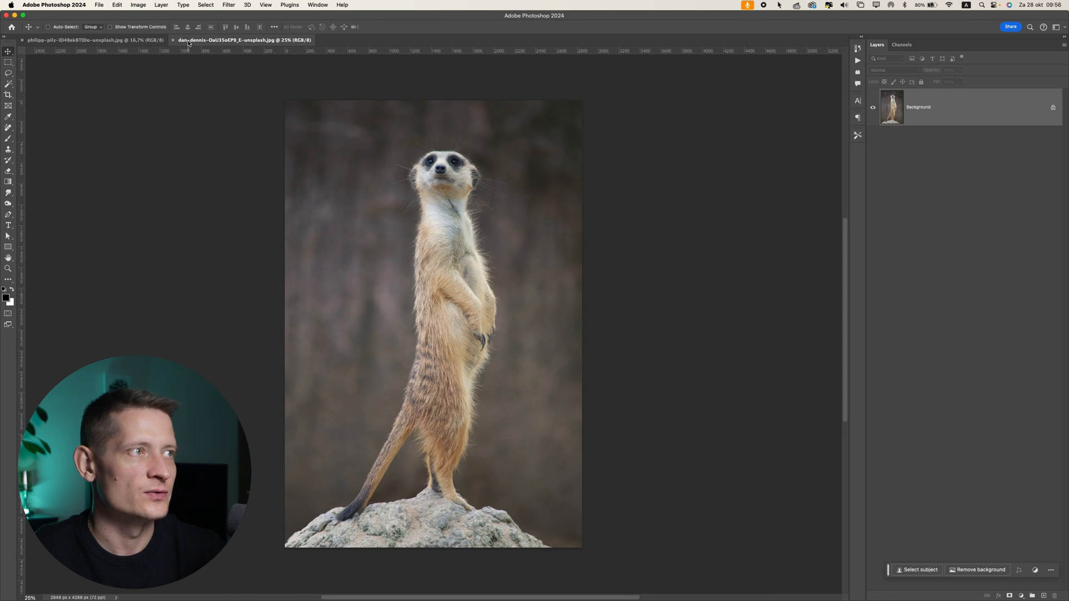
Open Filter > Neural Filters and switch on Color Transfer for the meerkat photo.
left_click(228, 5)
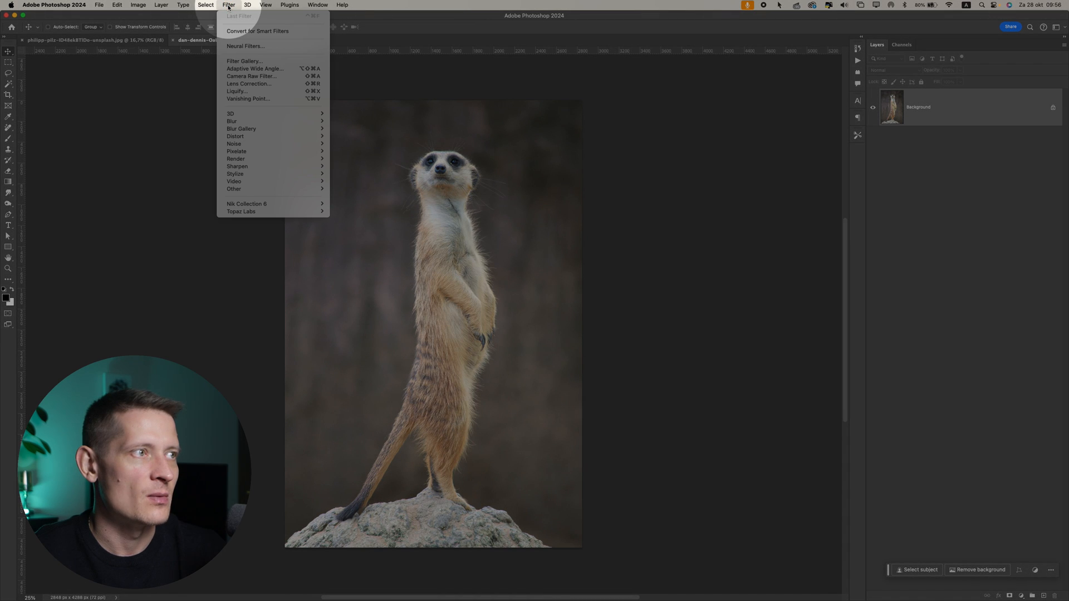
left_click(244, 46)
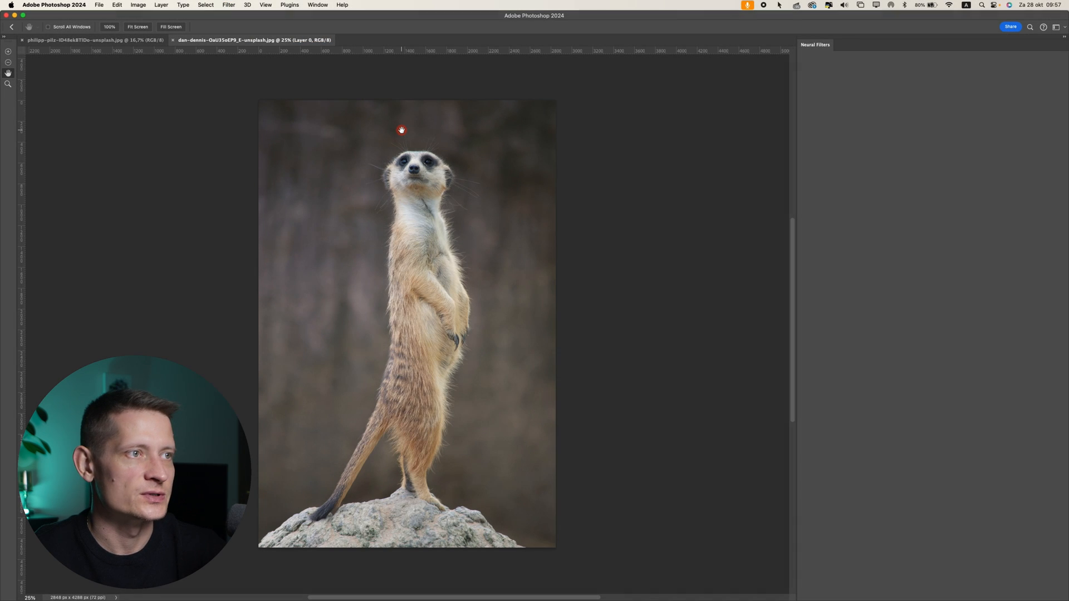
left_click(228, 5)
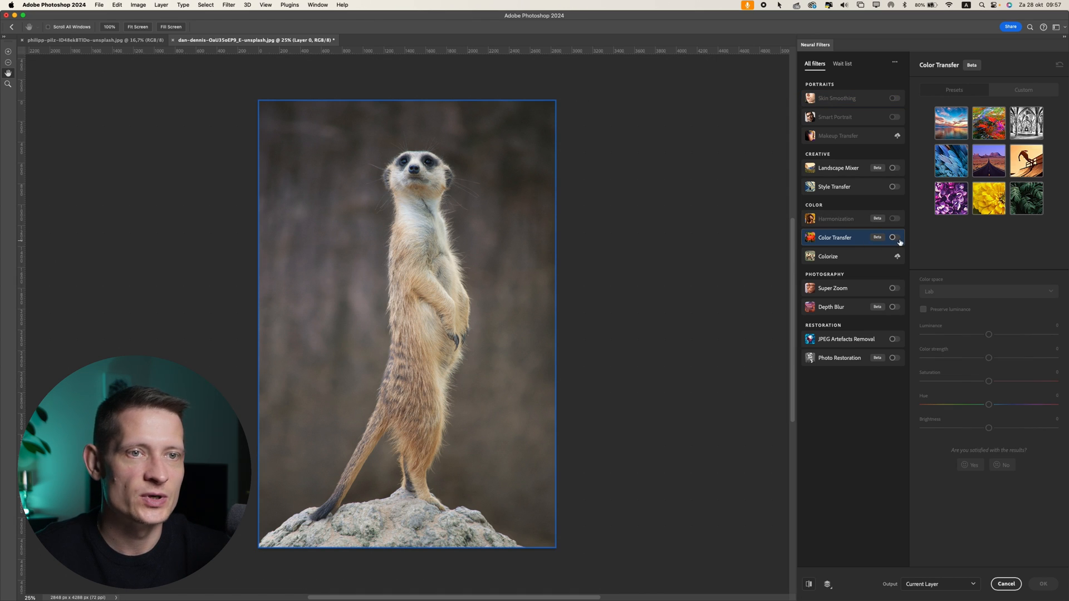
left_click(895, 237)
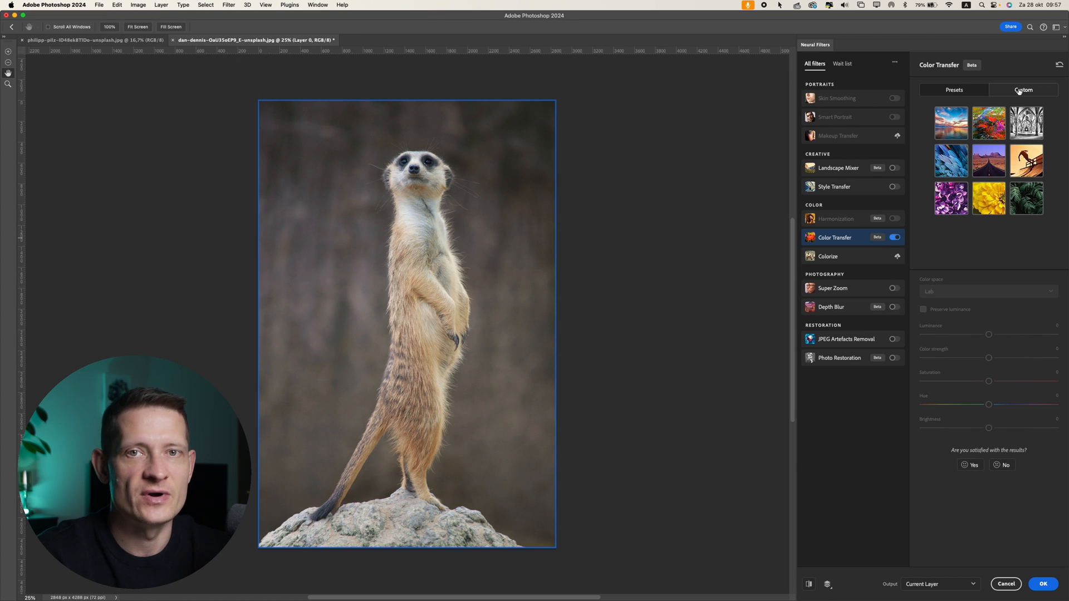
Set the eagle JPG as the custom Color Transfer reference image.
left_click(1023, 89)
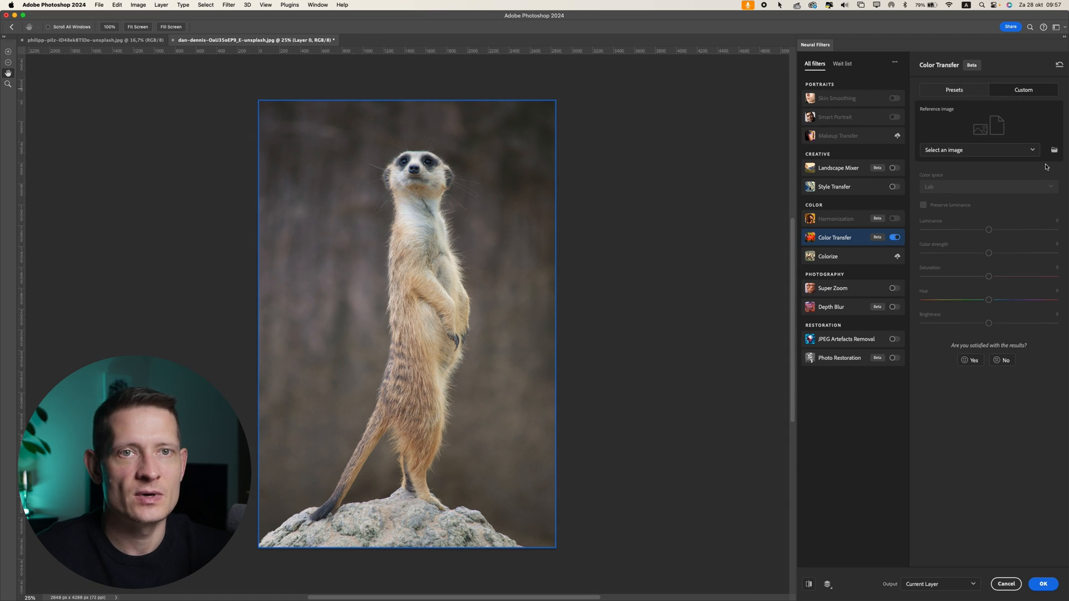
left_click(1053, 150)
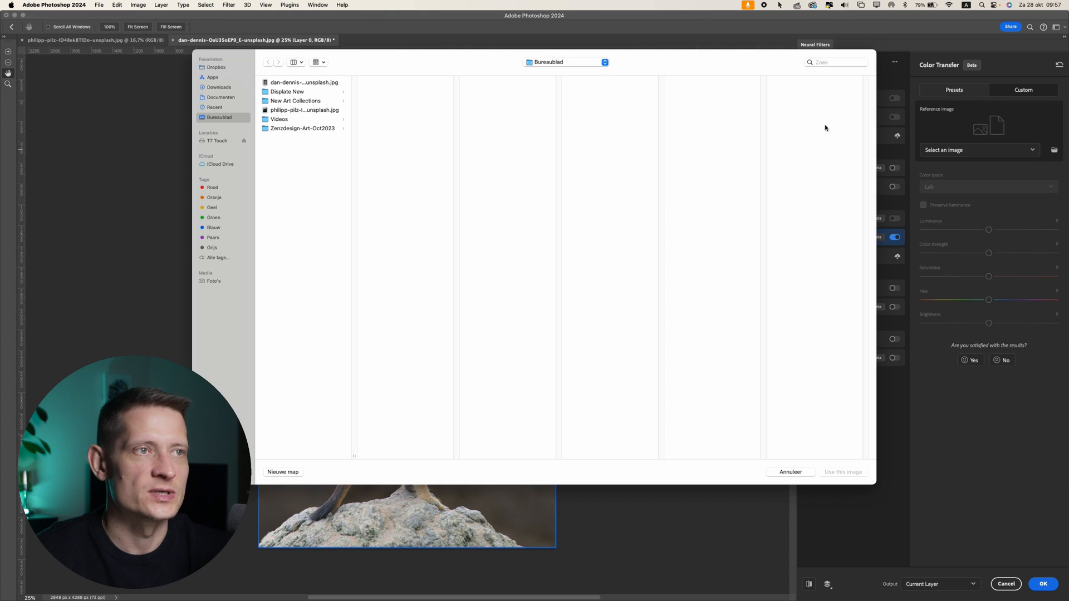
left_click(304, 110)
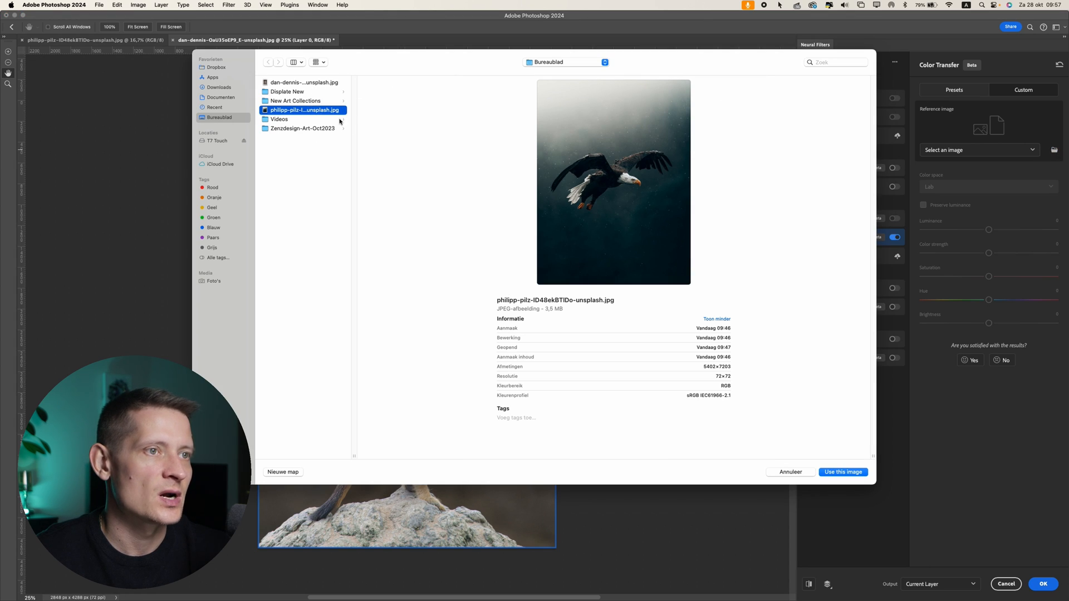
left_click(843, 472)
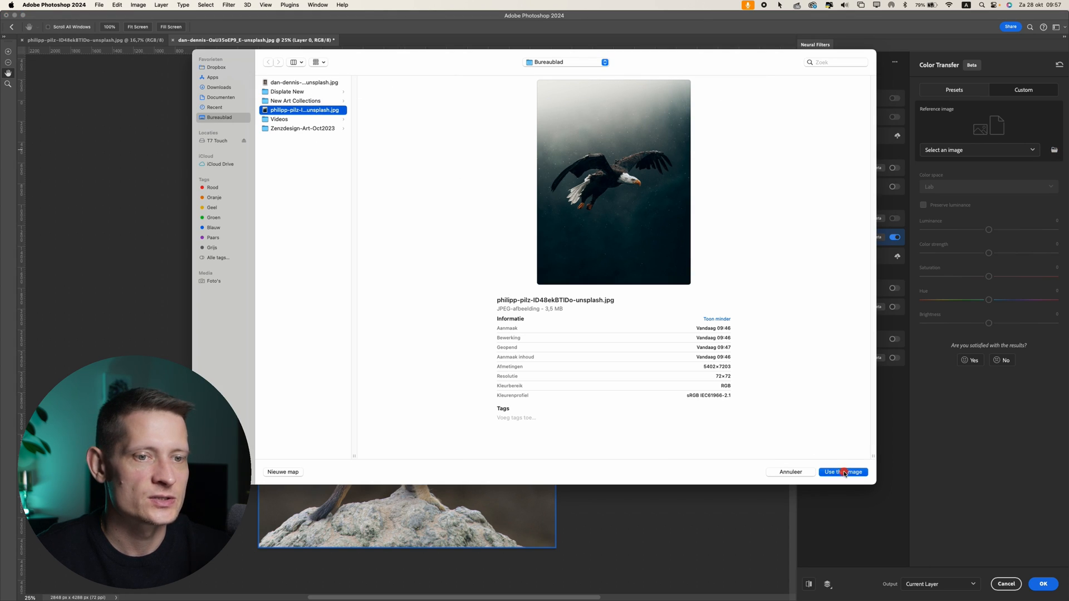
left_click(842, 472)
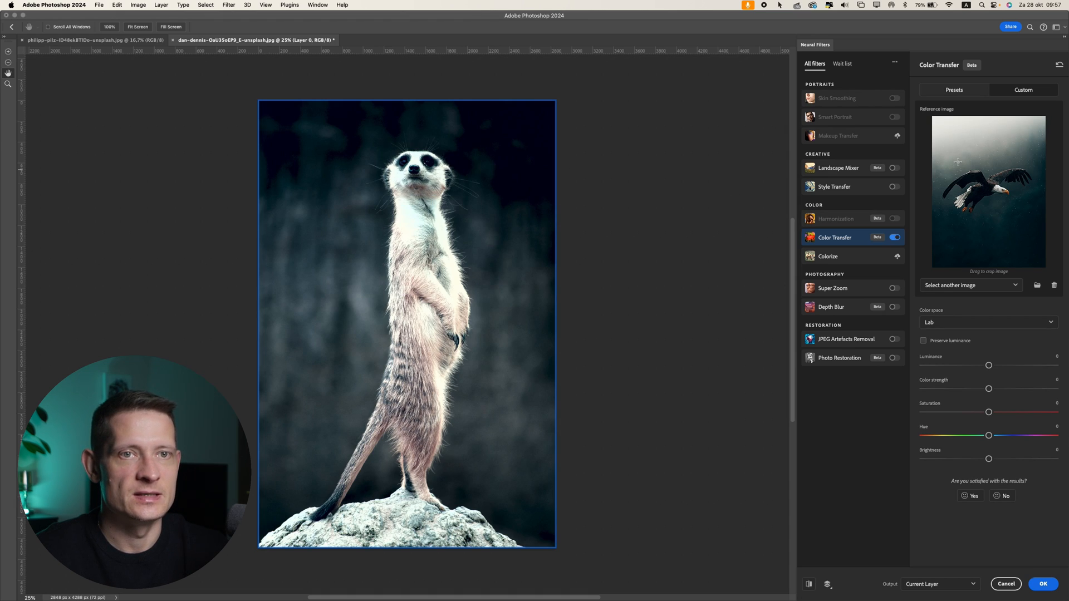
mouse_move(385, 222)
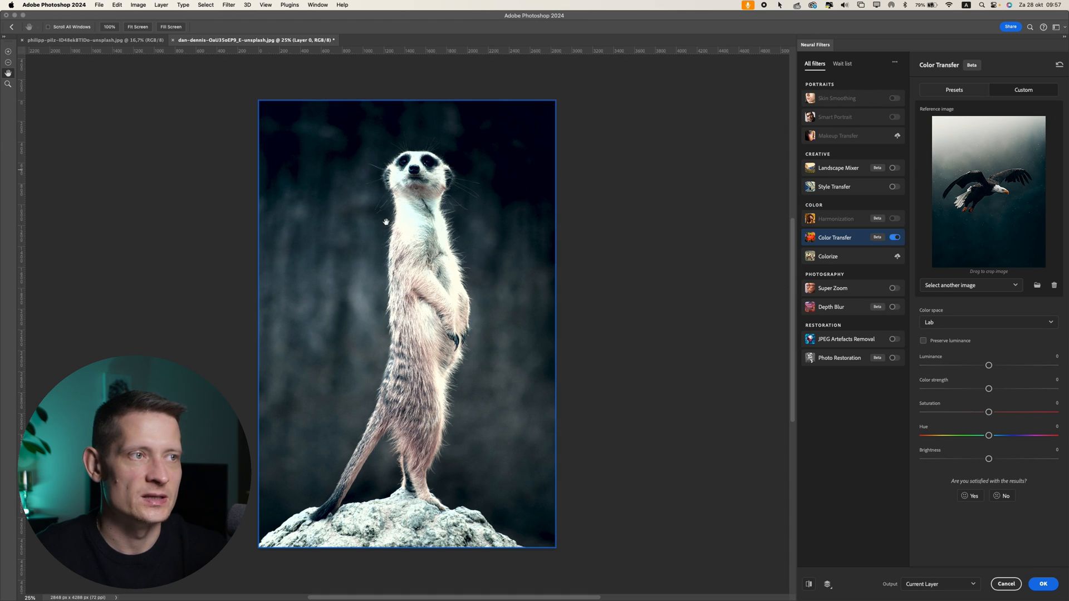
mouse_move(733, 226)
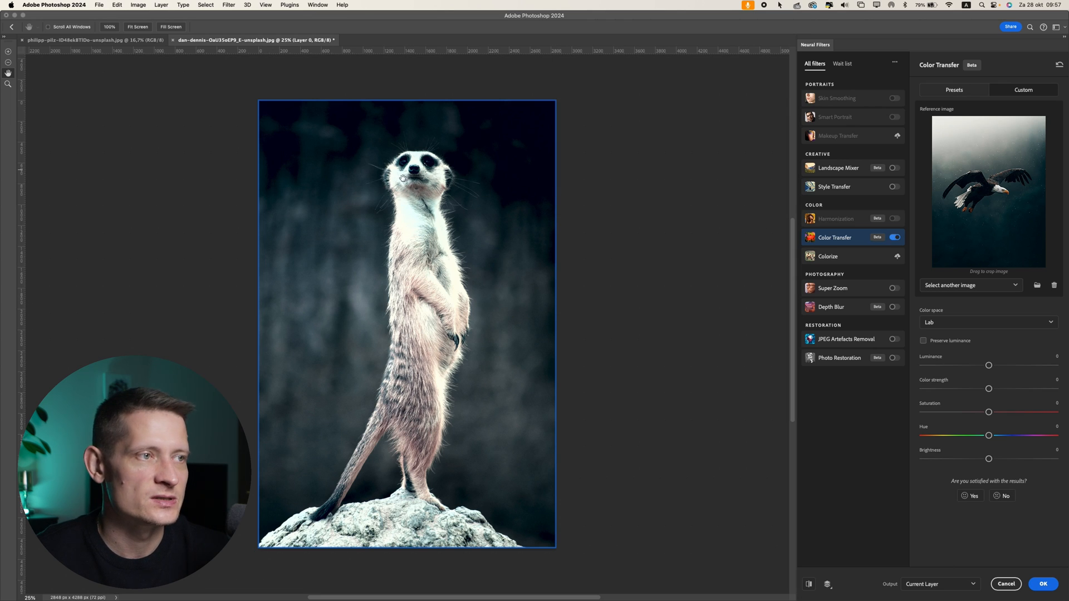
mouse_move(987, 366)
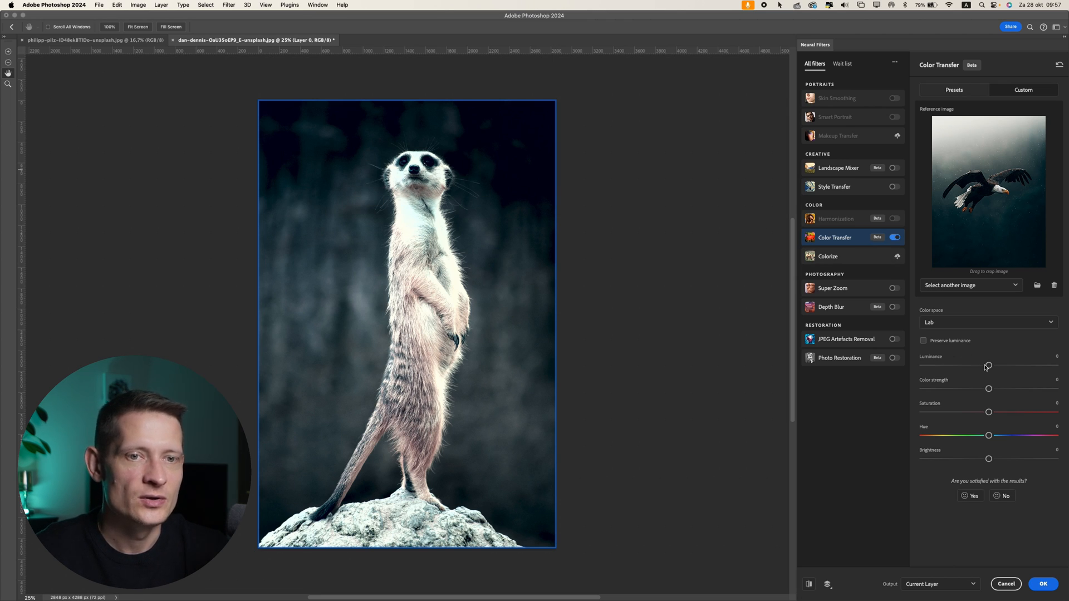
Drag the Color Transfer Luminance slider left in three steps to darken the meerkat.
left_click_drag(988, 366, 959, 366)
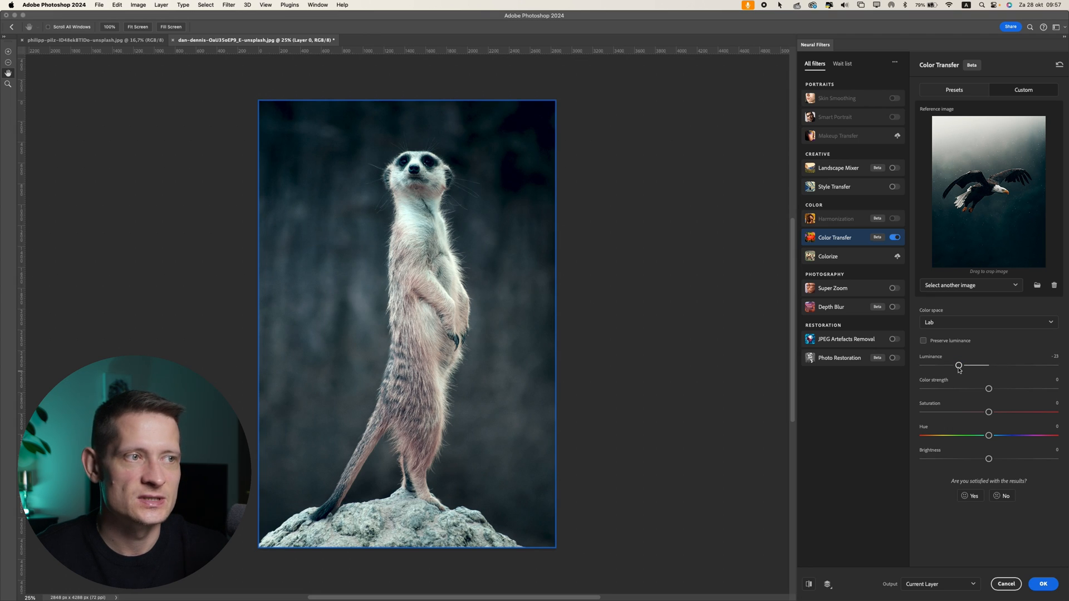
left_click_drag(957, 366, 948, 365)
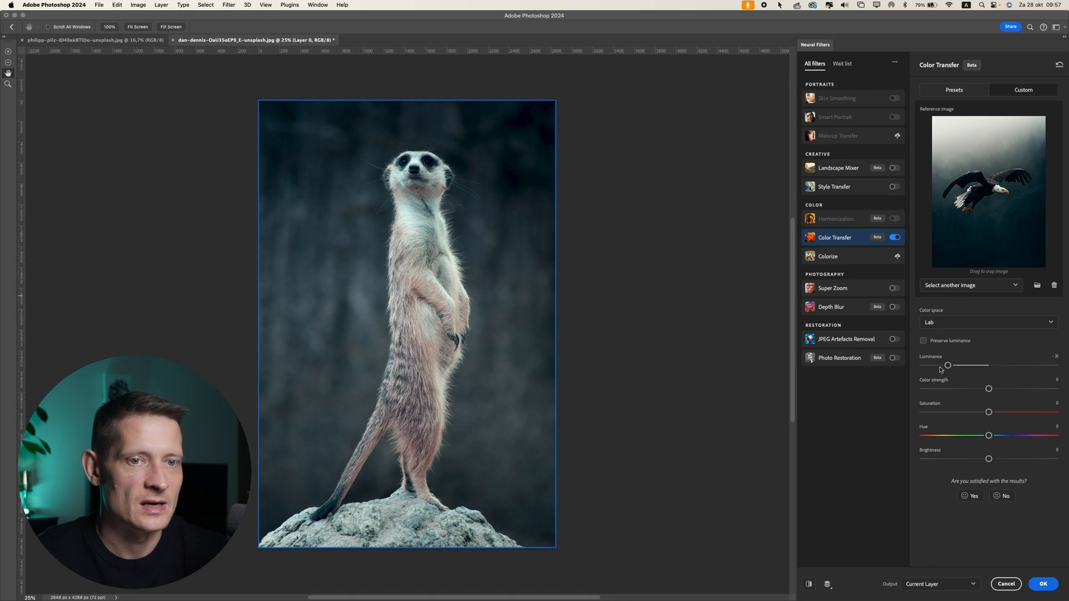
left_click_drag(947, 364, 938, 365)
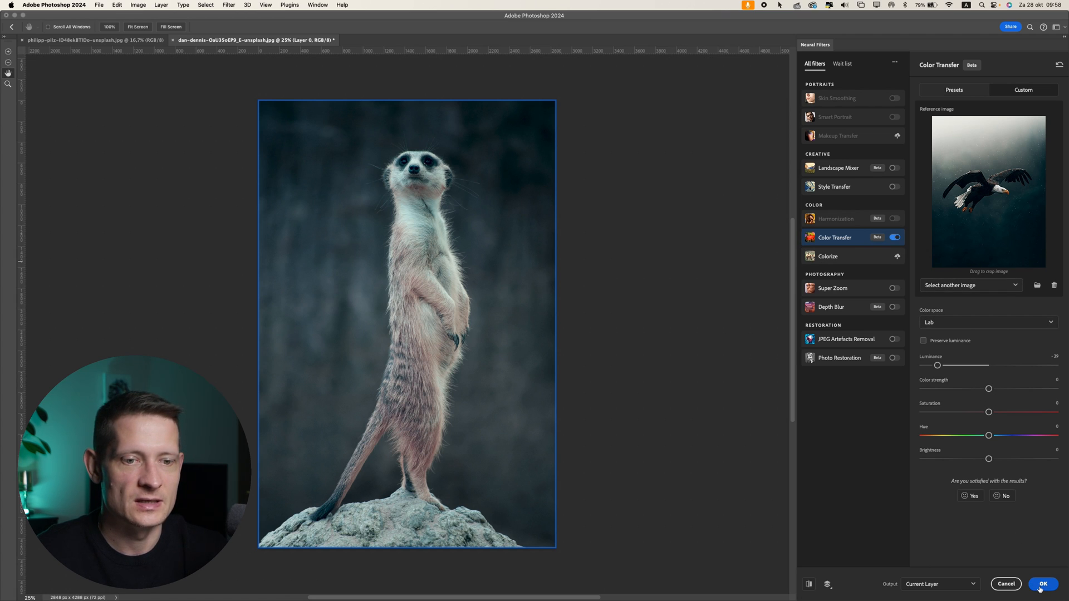
Output Color Transfer to a new layer and compare Layer 1 with the Background.
left_click(939, 584)
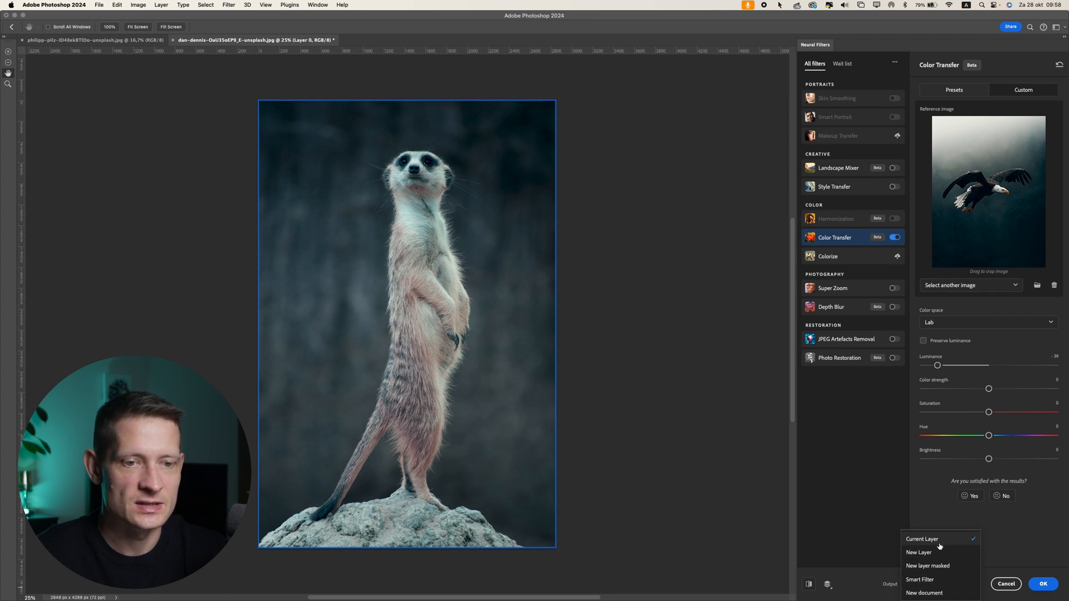
mouse_move(1025, 553)
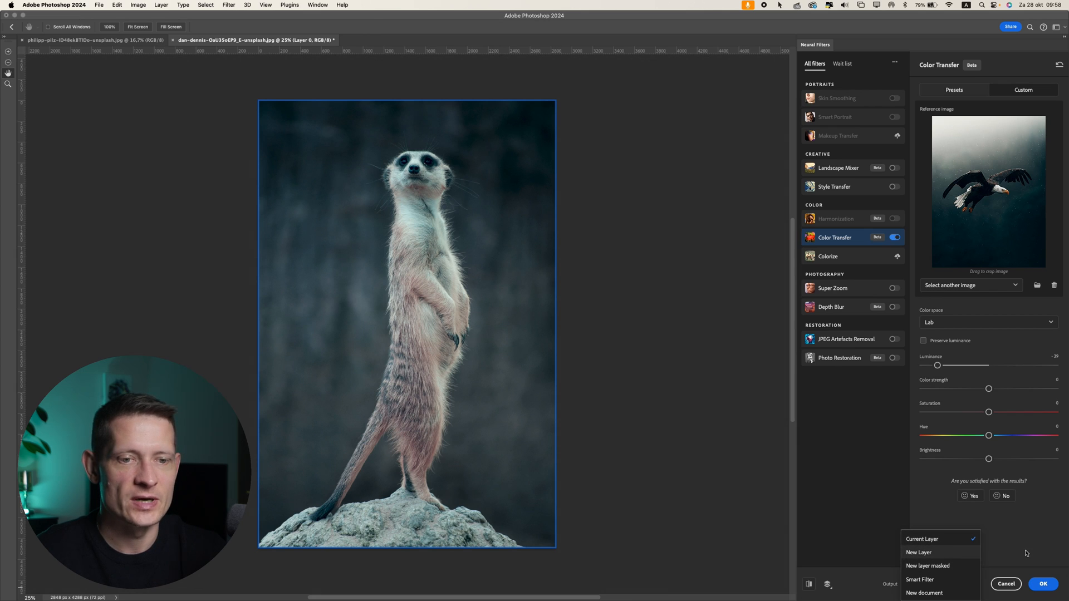
left_click(919, 552)
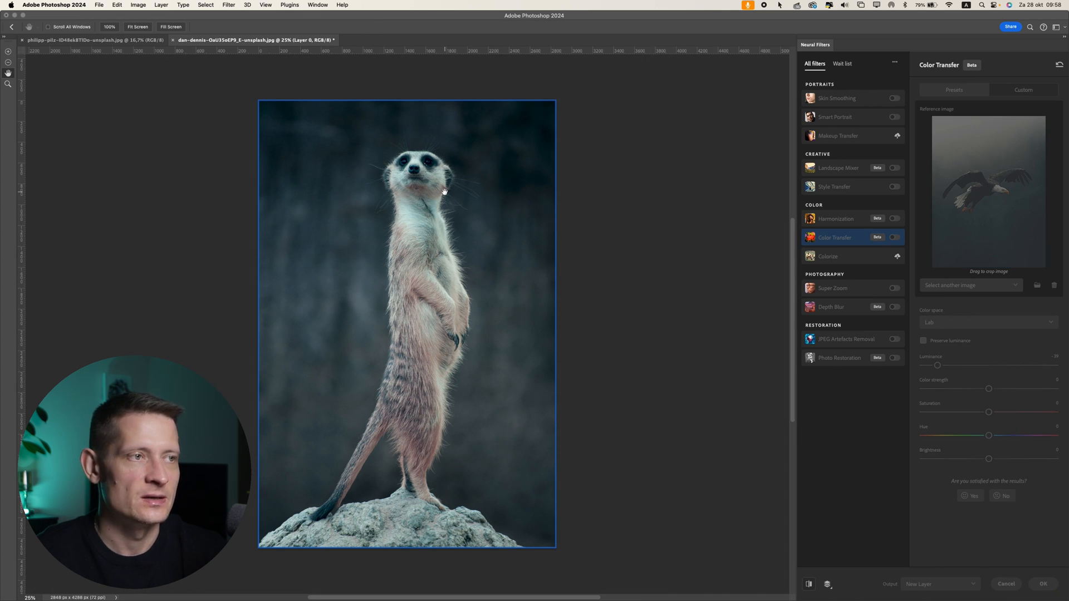
left_click(1042, 583)
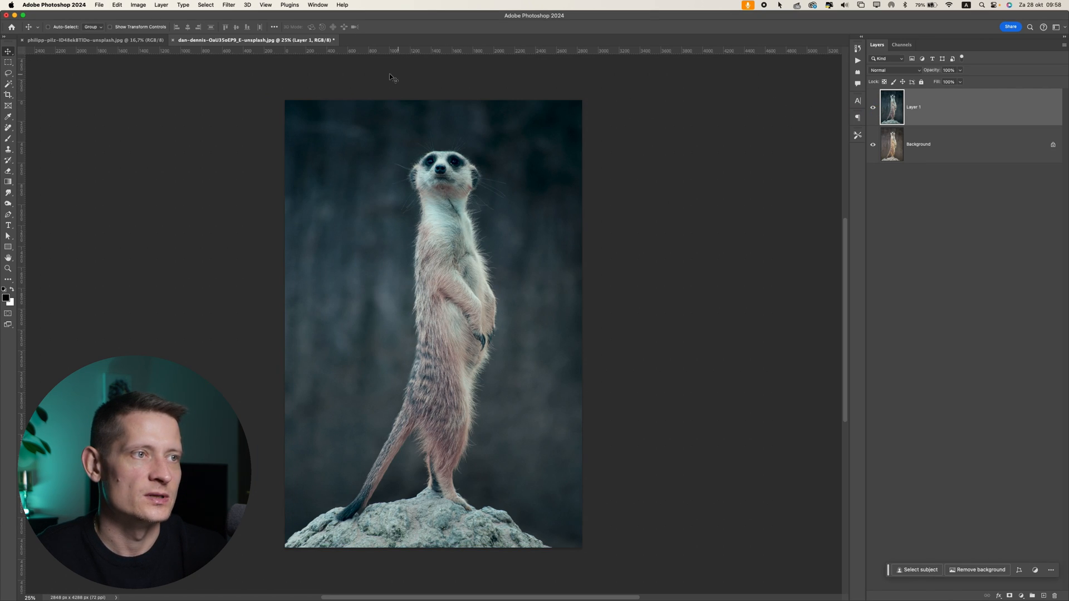
left_click(873, 107)
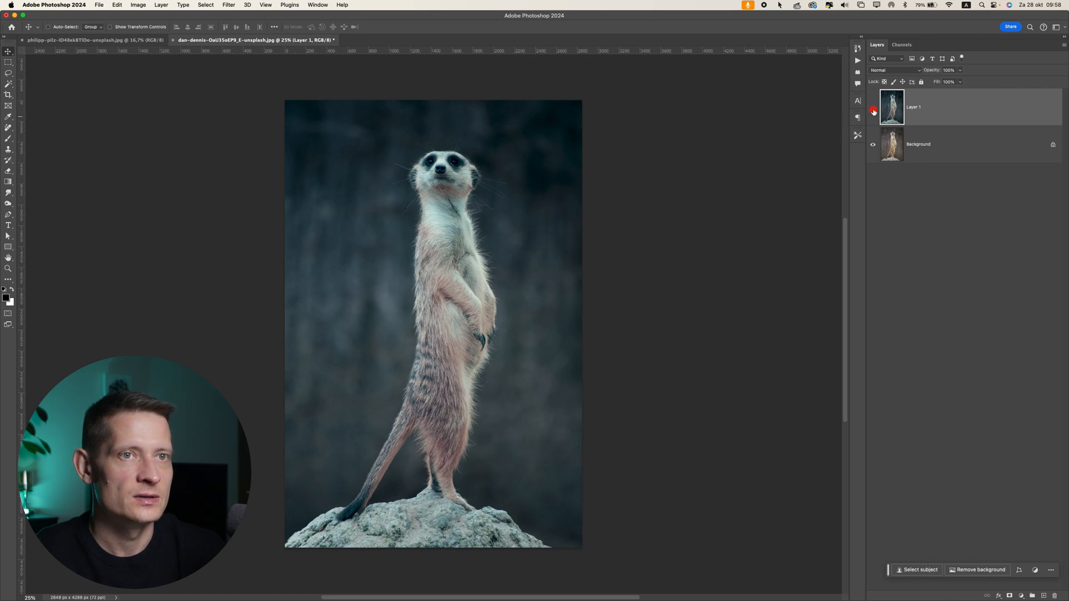